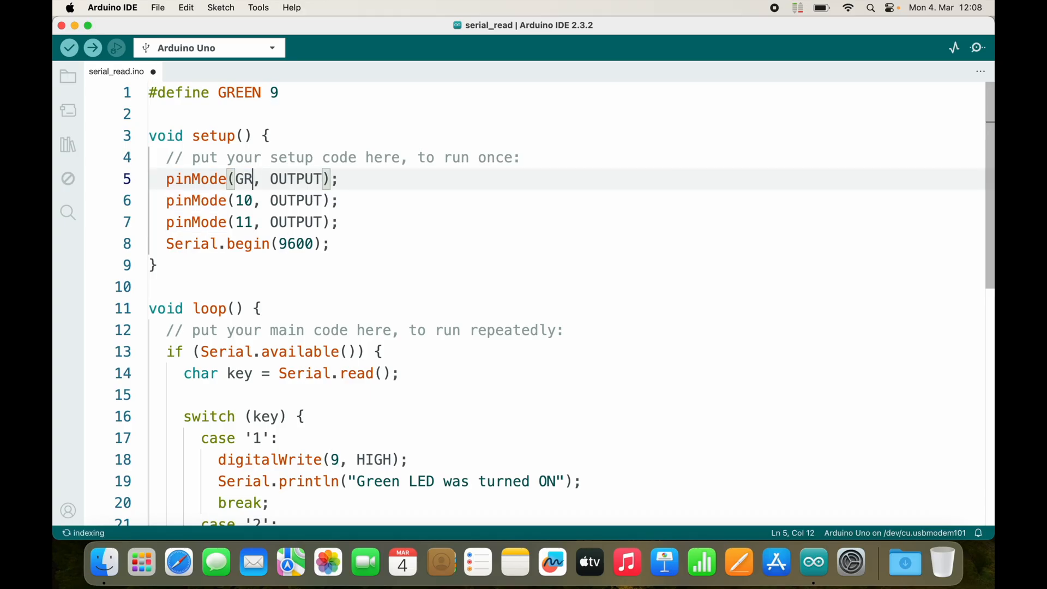
# Complete 'GREEN' as the pin argument of the first pinMode call in setup.
pyautogui.write('EEN')
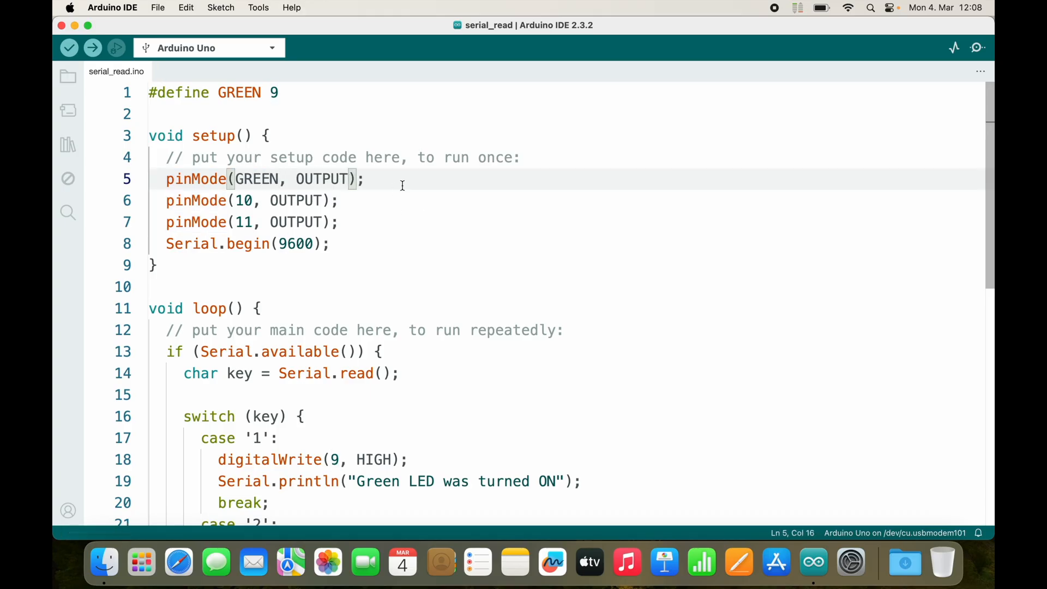
# Upload the sketch to the Uno (2088 bytes used), then select GREEN in pinMode.
pyautogui.click(92, 47)
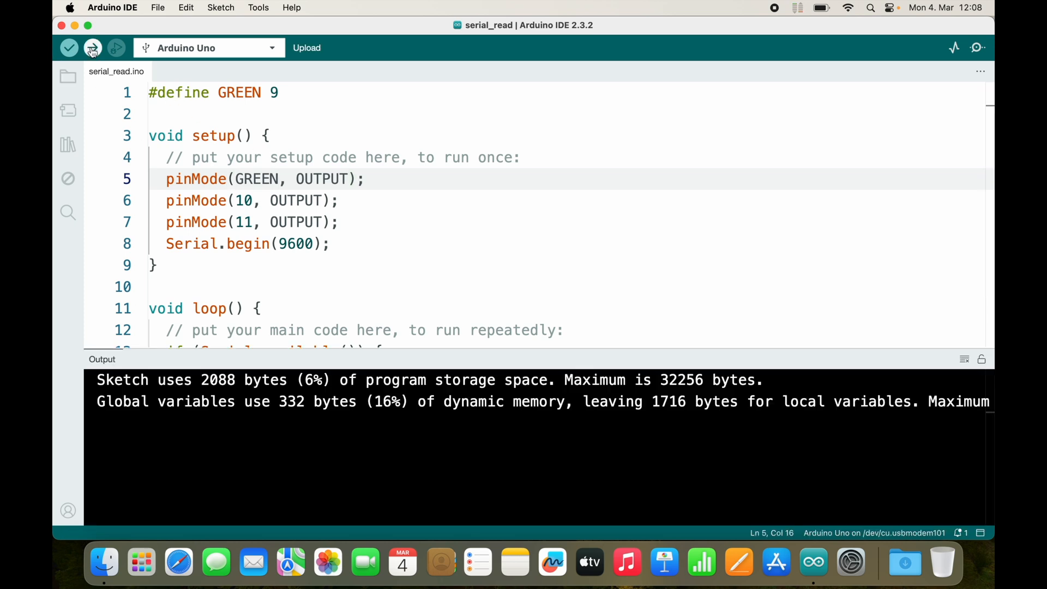
pyautogui.click(92, 48)
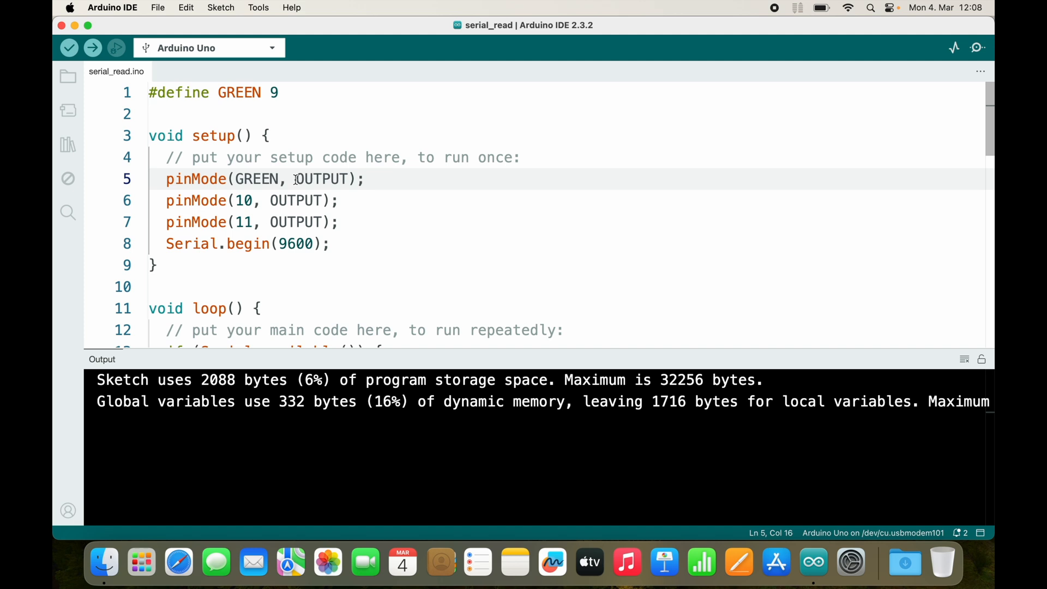
pyautogui.doubleClick(257, 178)
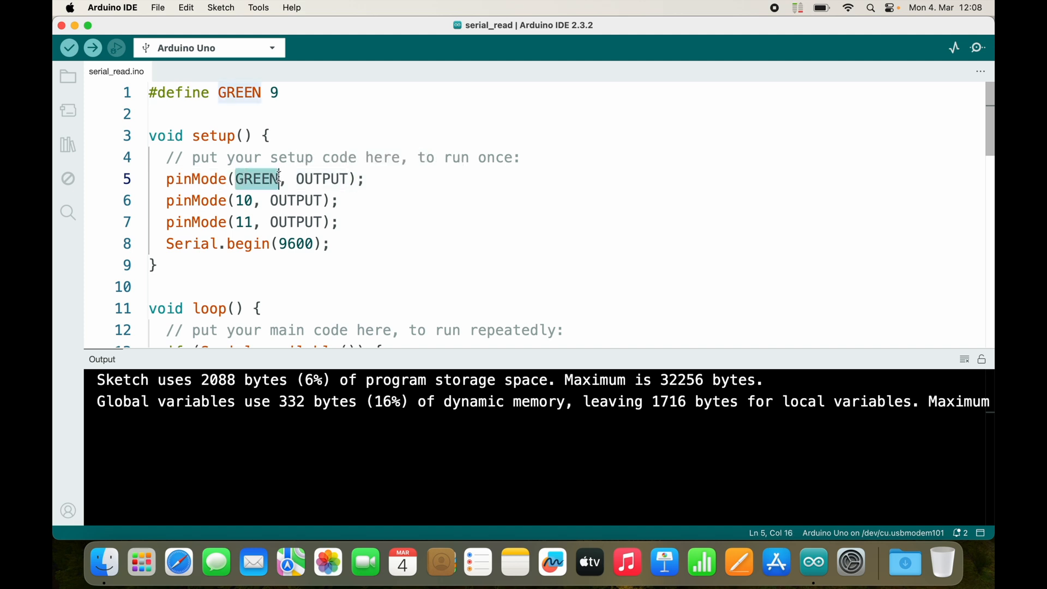